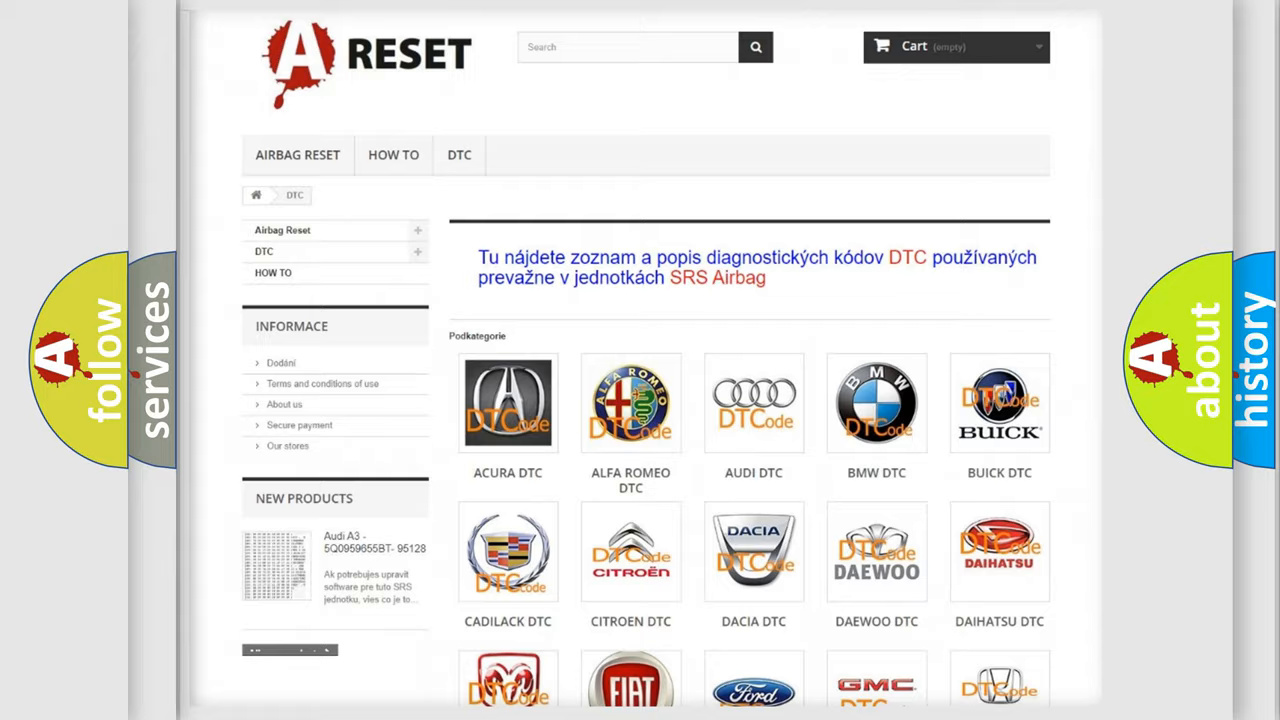
pyautogui.scroll(-3)
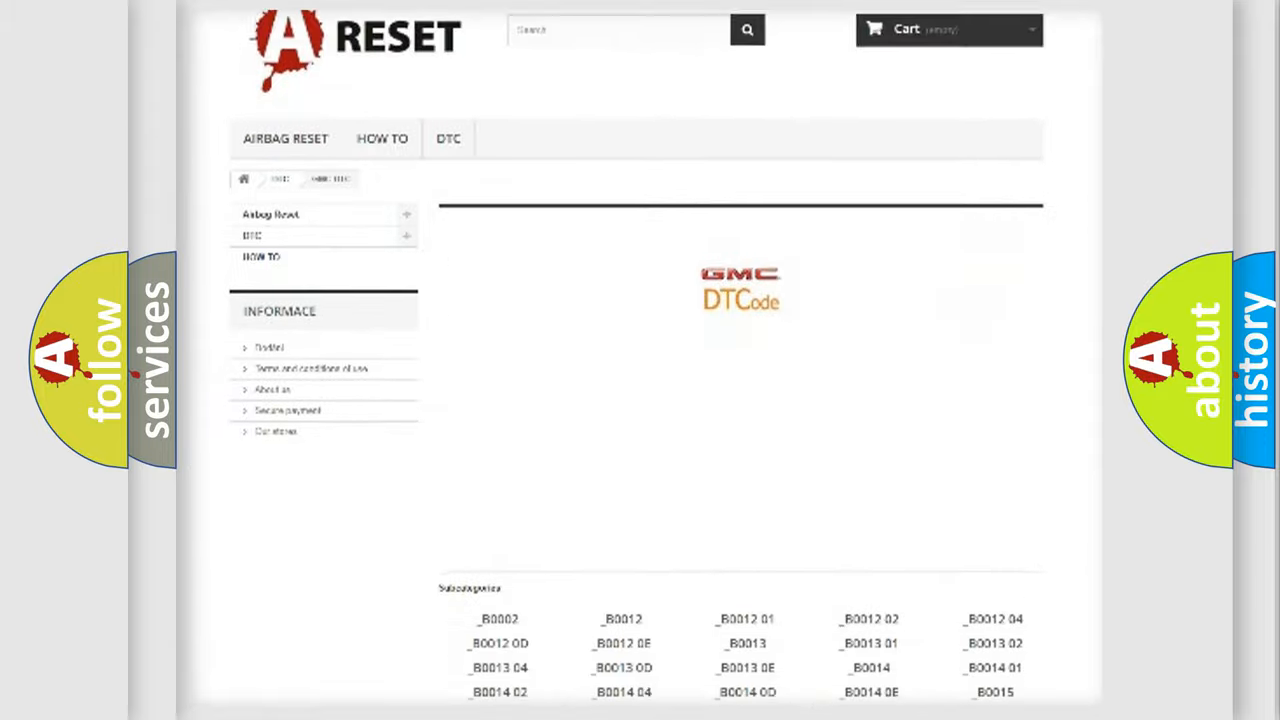
pyautogui.scroll(-3)
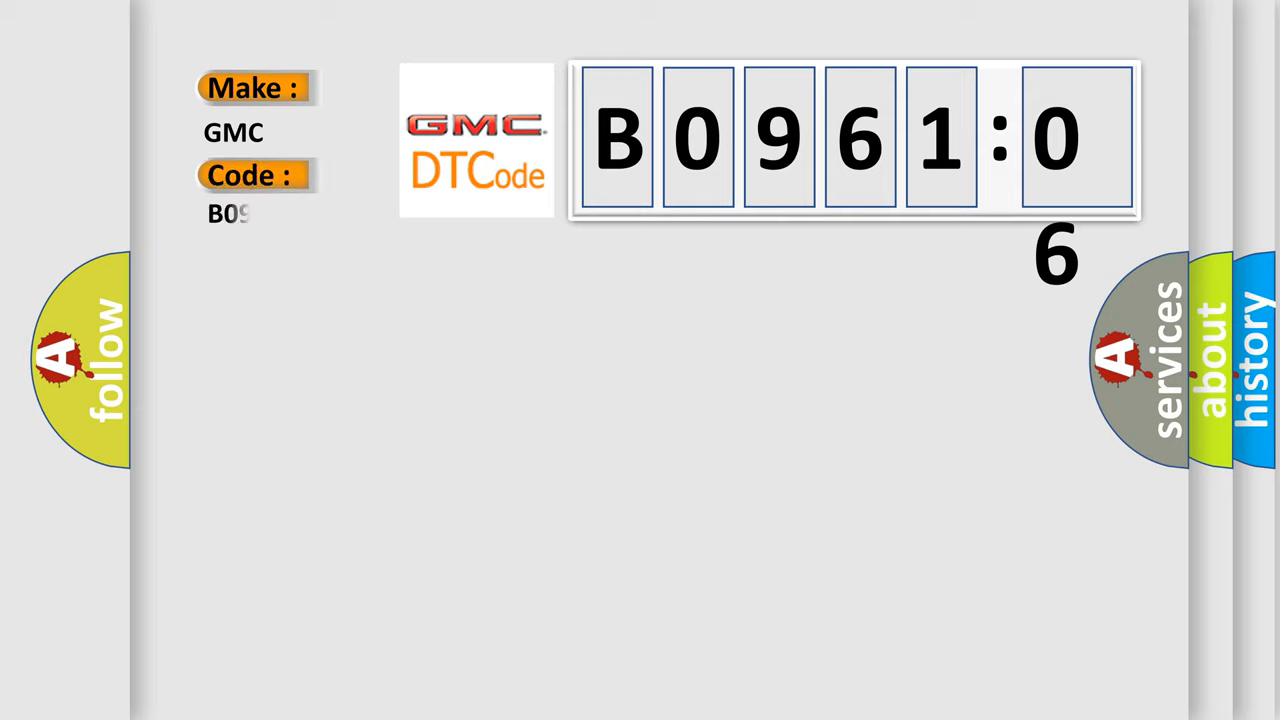
pyautogui.write('06106')
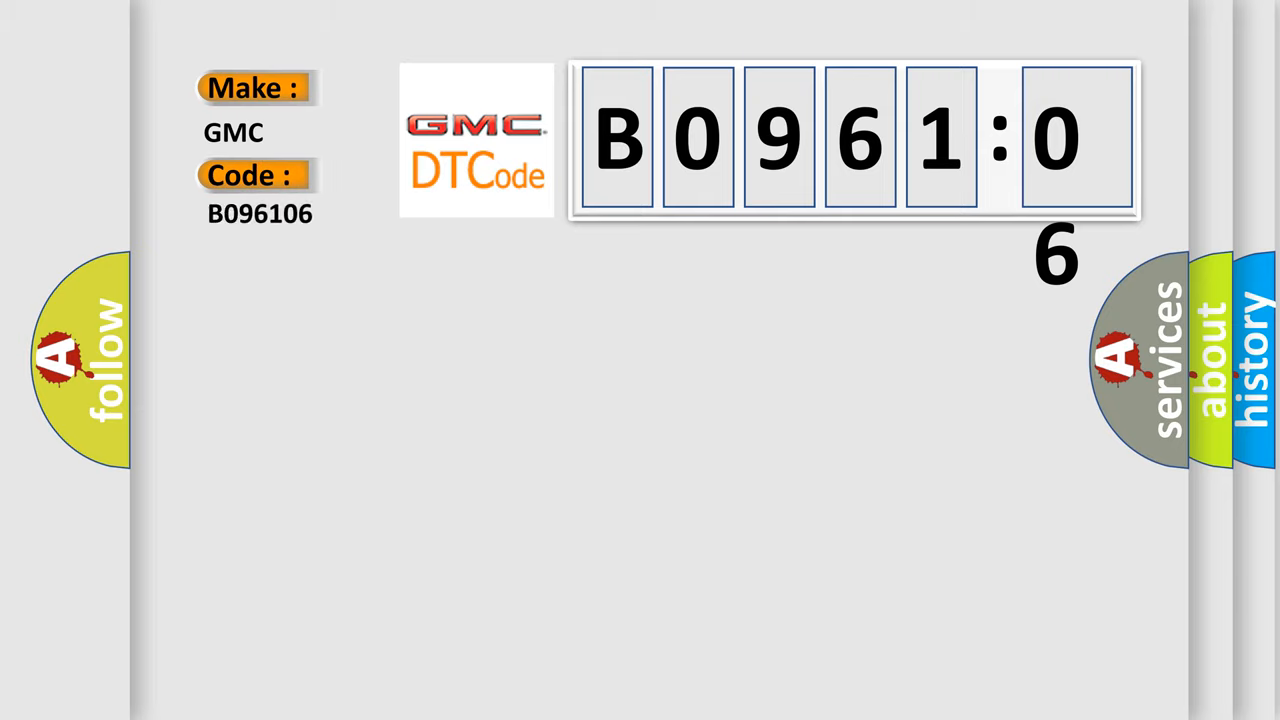